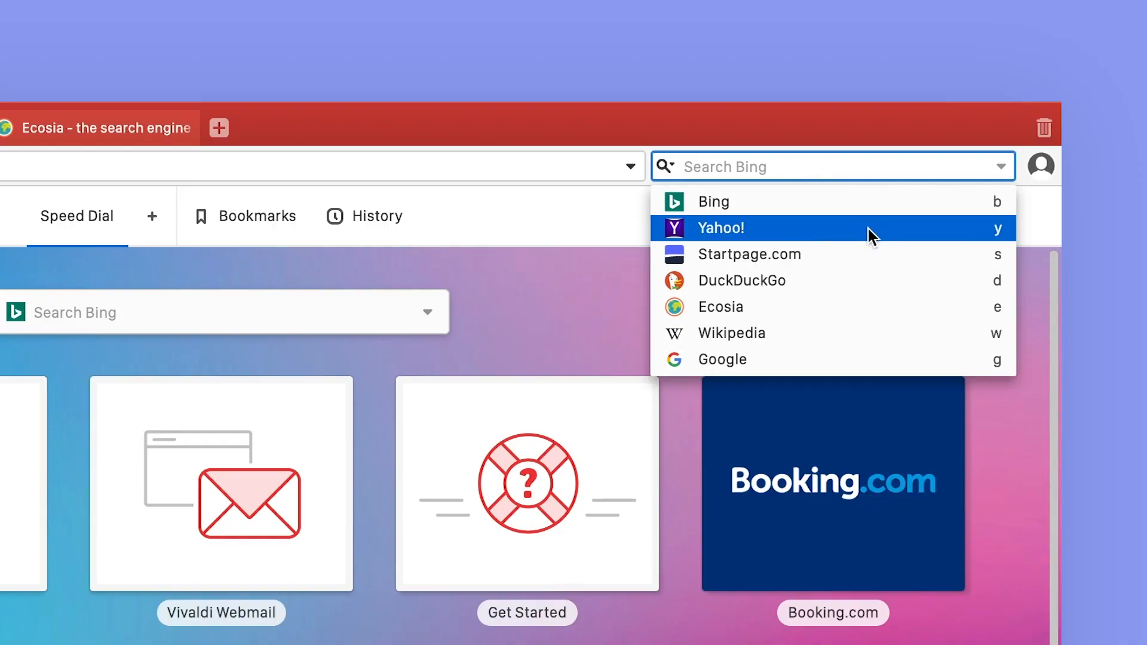
mouse_move(878, 280)
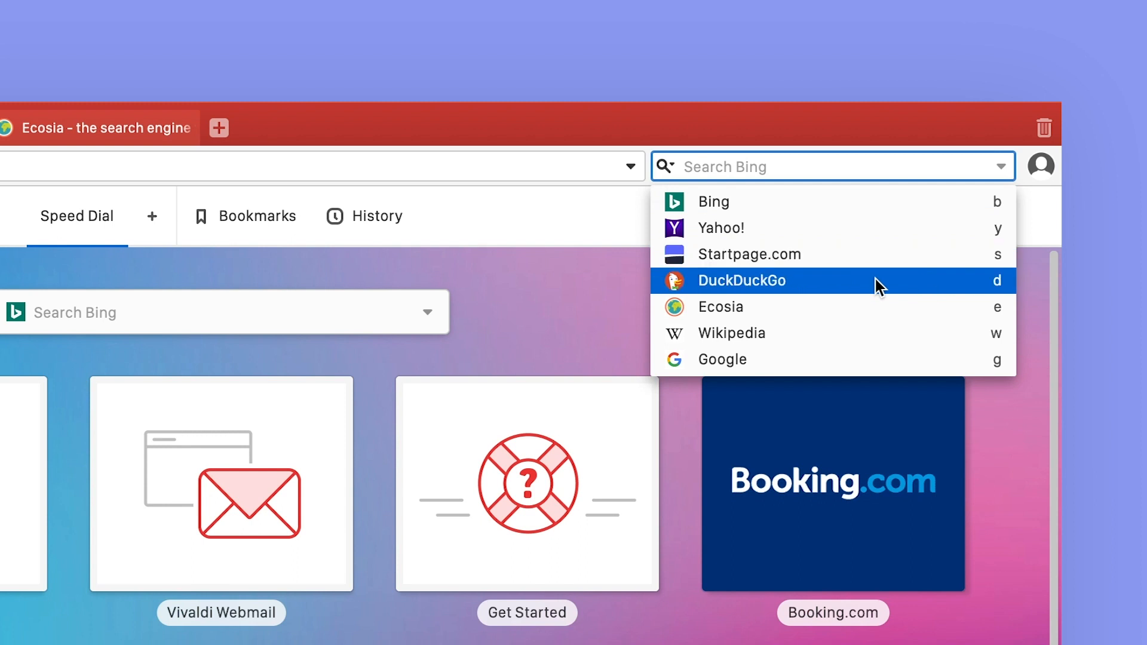
mouse_move(875, 359)
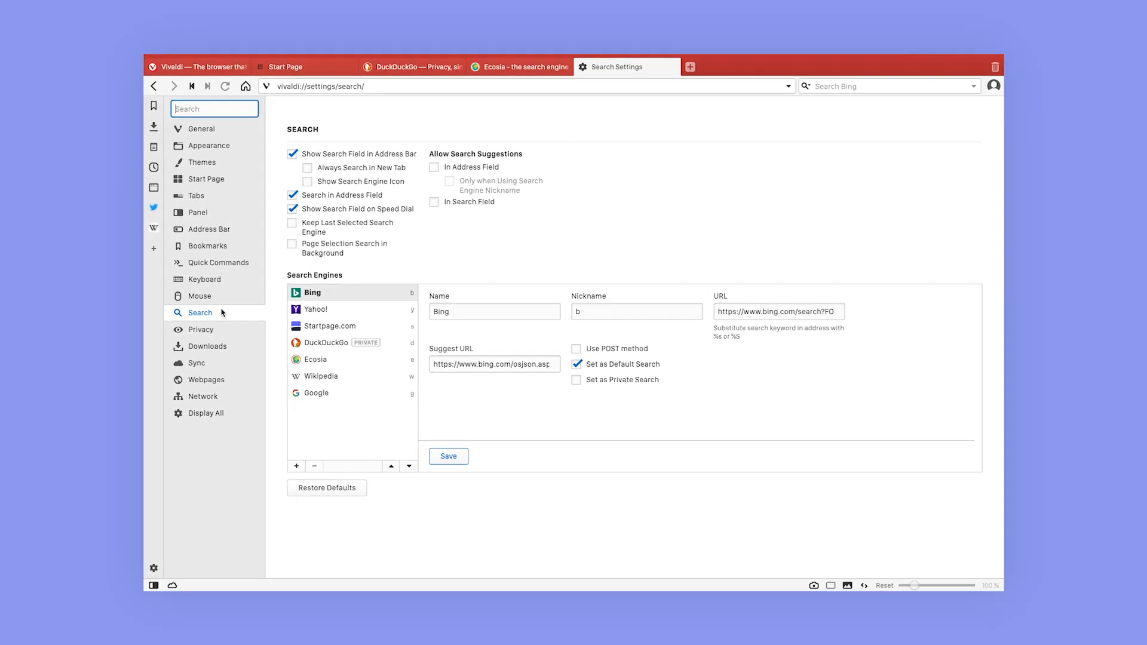
View the DuckDuckGo homepage tab, then bring the Ecosia homepage tab to the front.
click(410, 67)
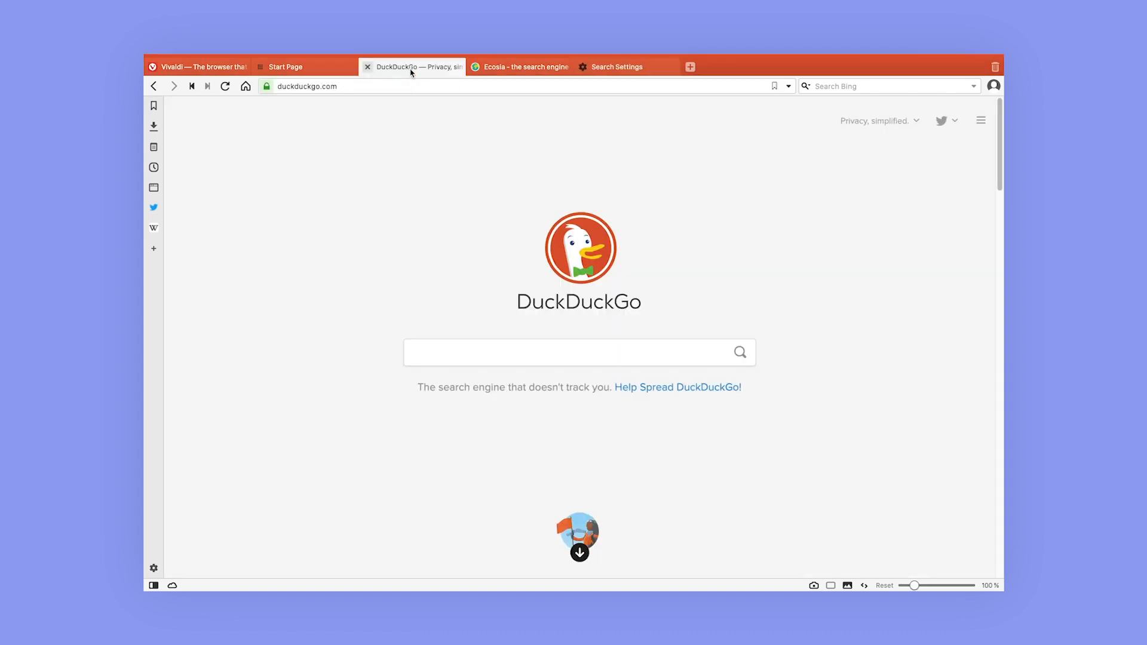
mouse_move(397, 195)
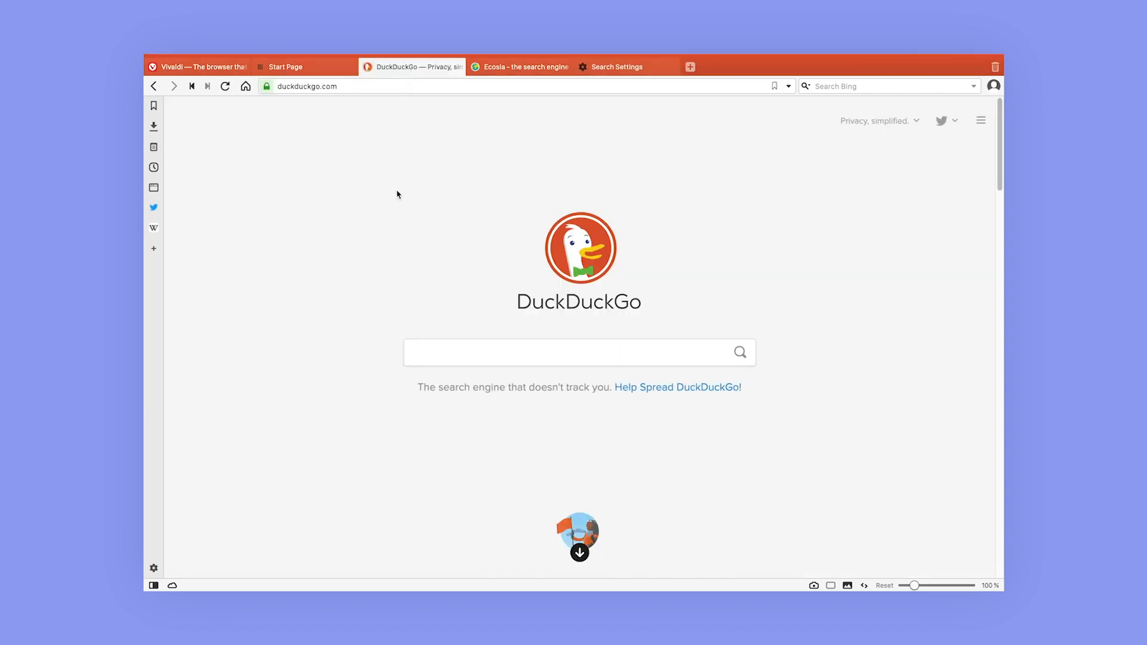
mouse_move(409, 181)
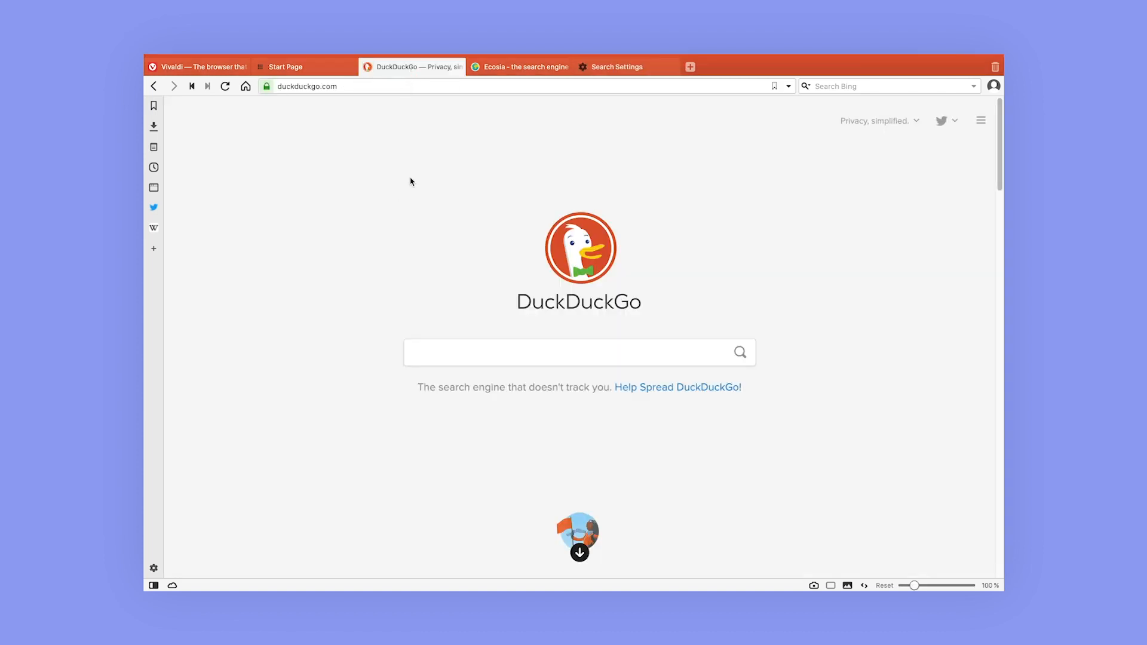
click(526, 67)
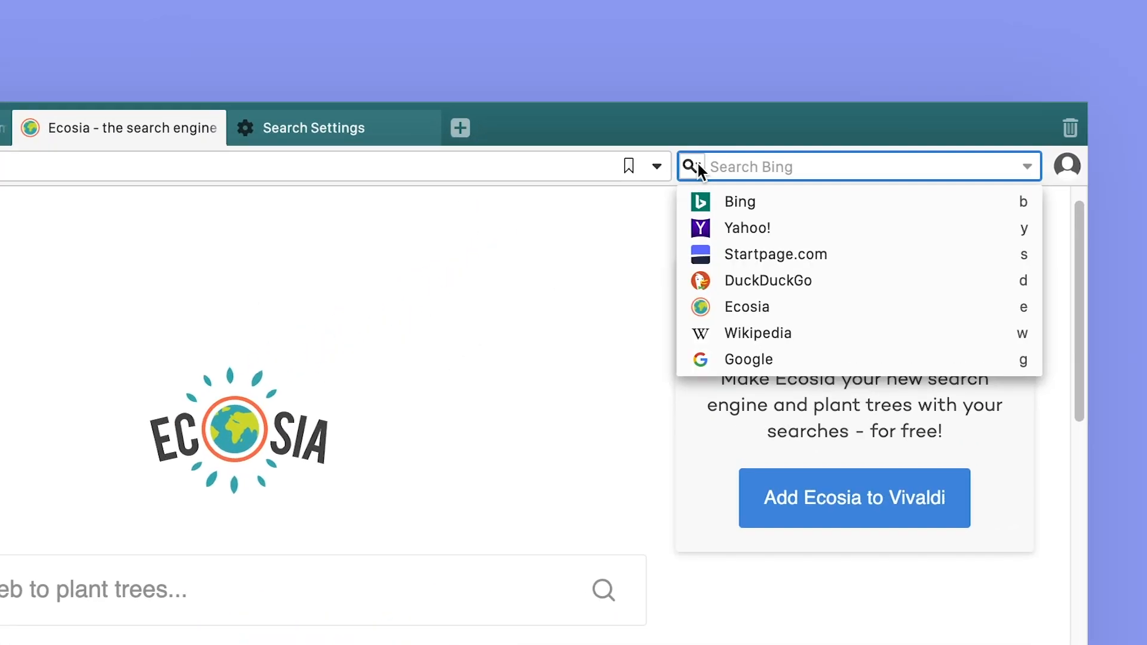
Switch the search field's engine to Startpage.com, then return to the search settings.
click(776, 253)
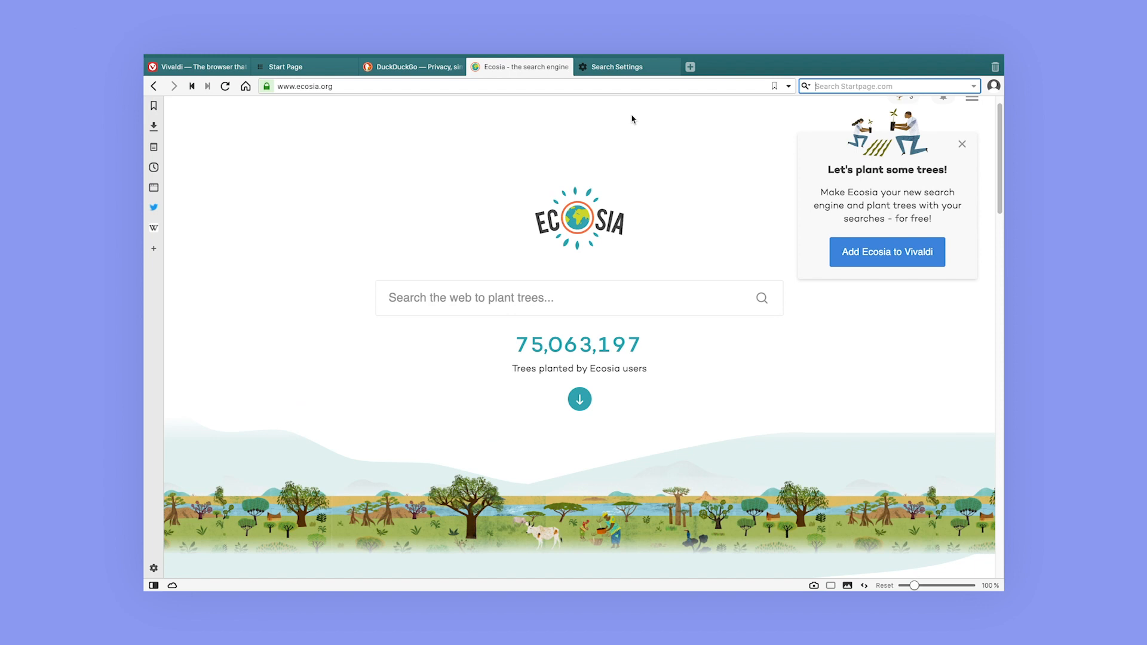
click(617, 67)
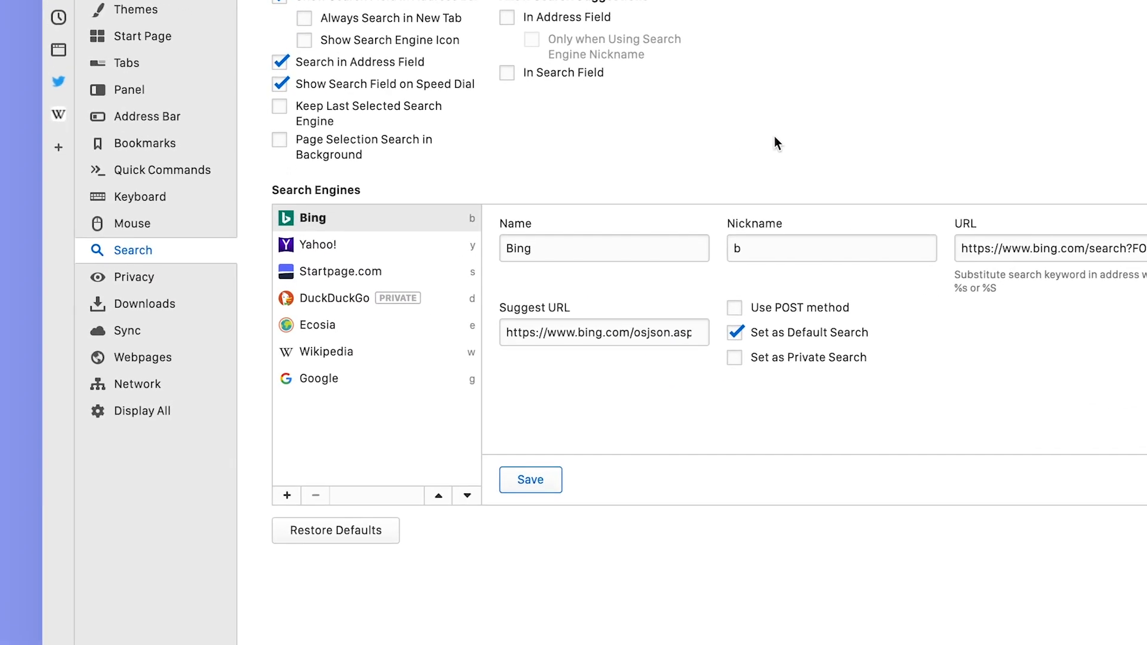
Review Bing's nickname field (still 'b'), then go to the Start Page tab.
click(832, 248)
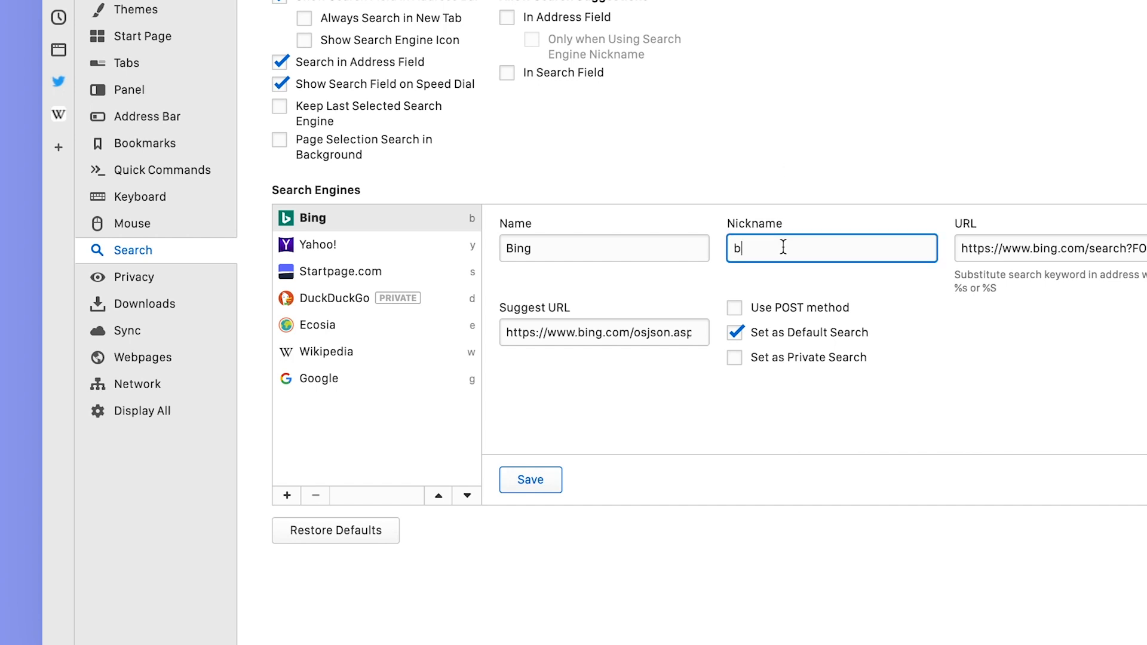
mouse_move(469, 260)
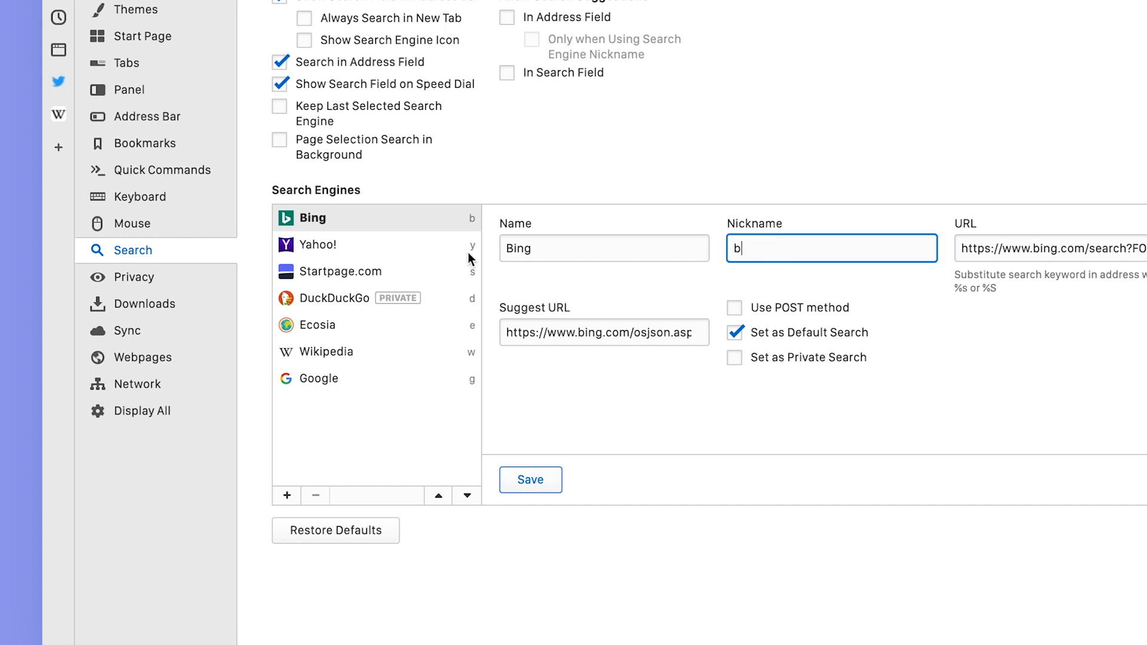
mouse_move(471, 302)
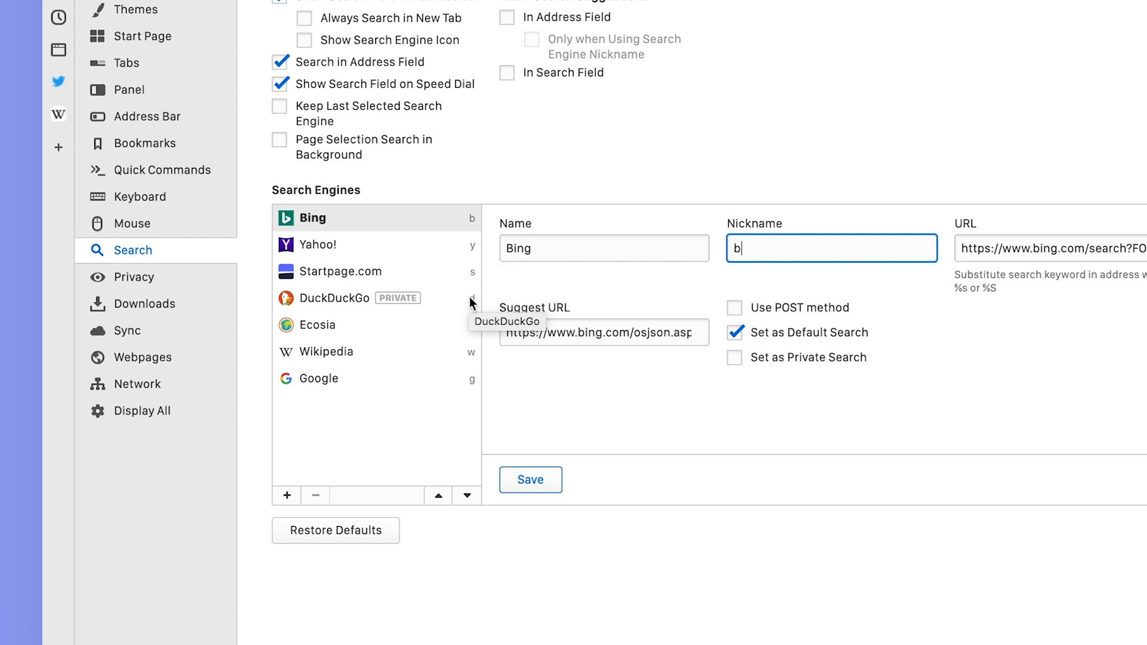
mouse_move(449, 408)
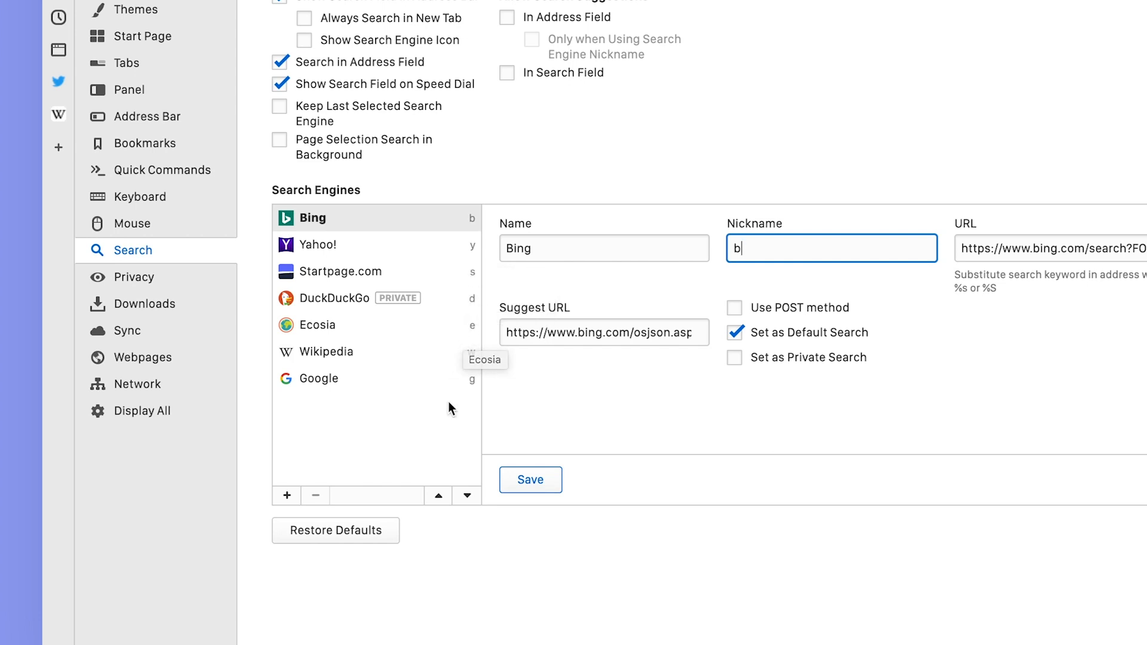
mouse_move(468, 417)
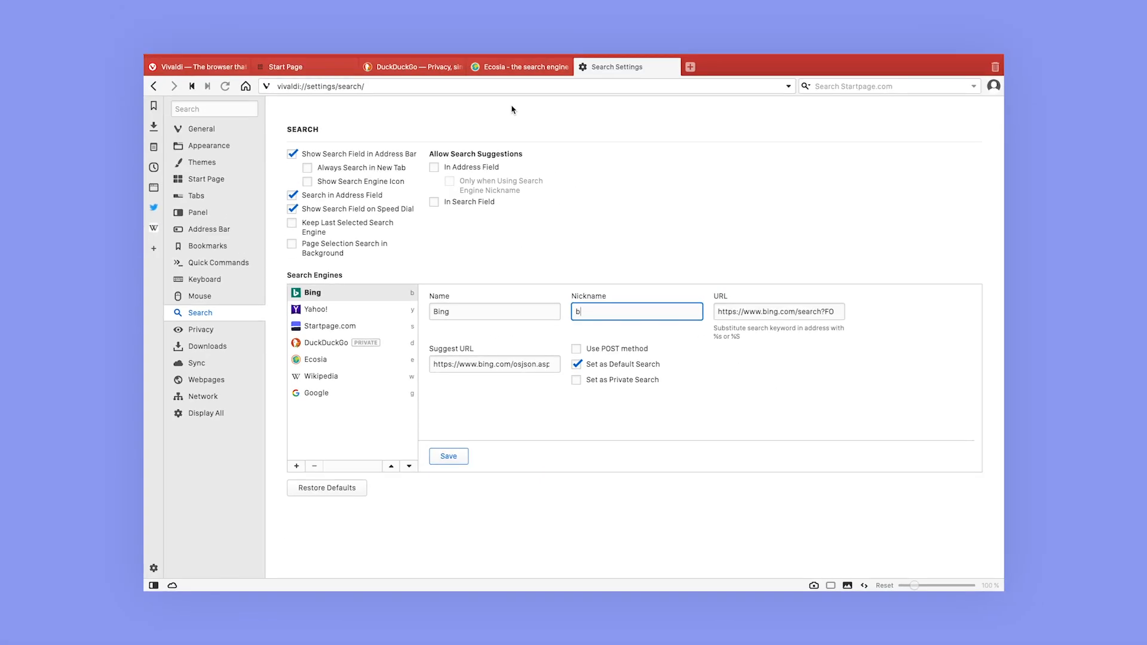
click(286, 67)
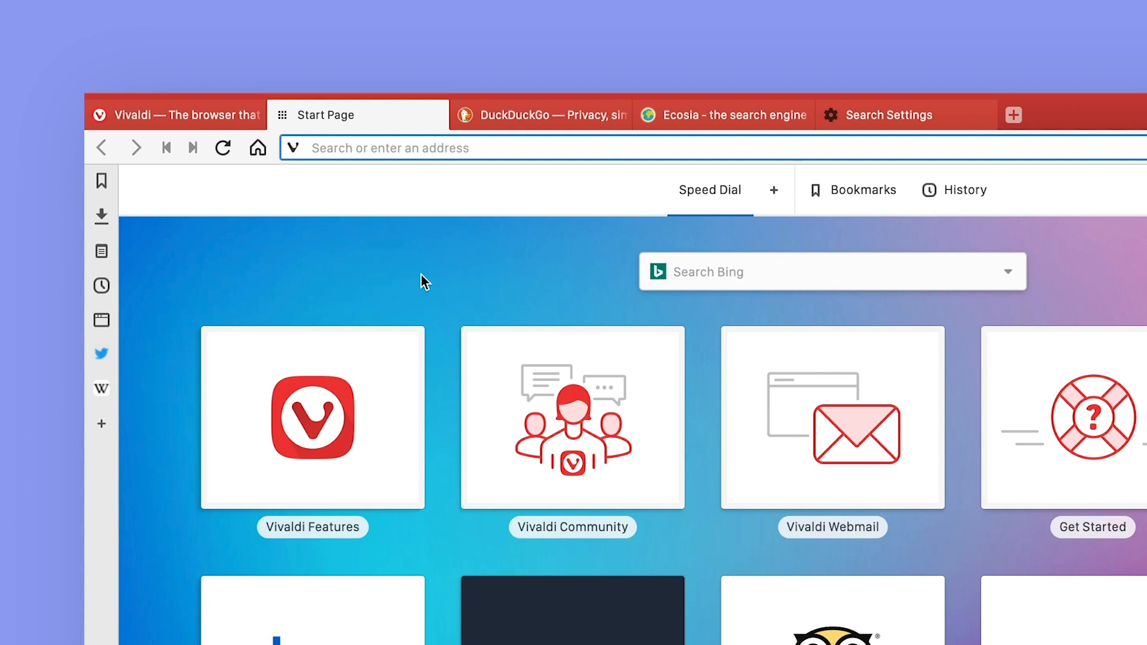
Search DuckDuckGo for 'vivaldi browser' from the address bar using its nickname 'd'.
text(d)
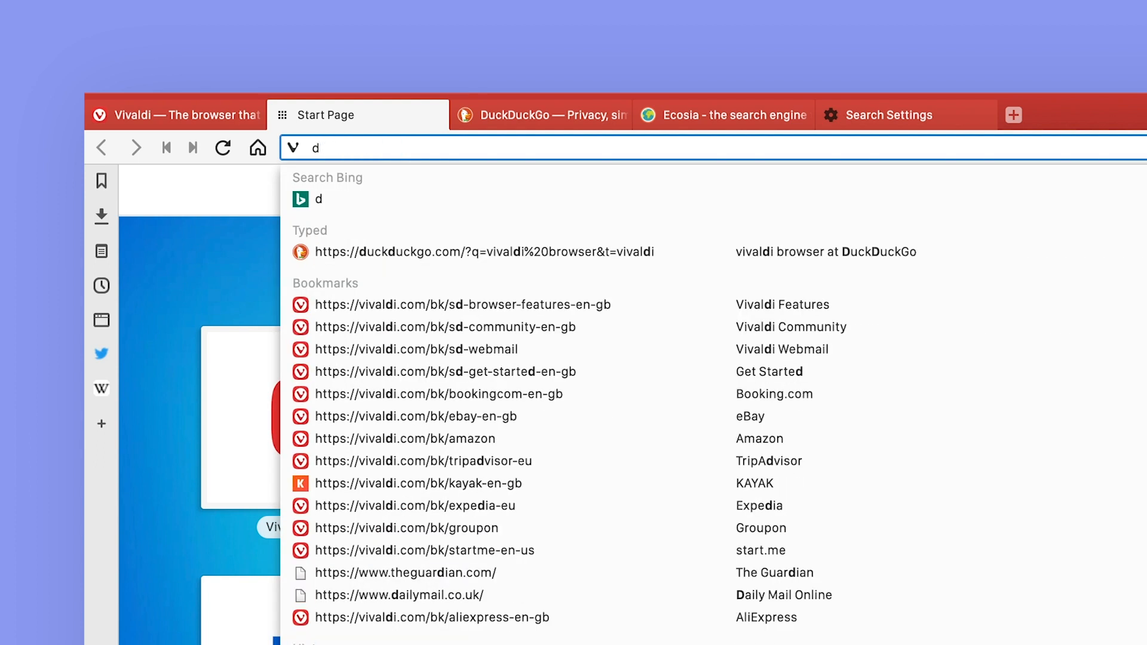
text(ivaldi b)
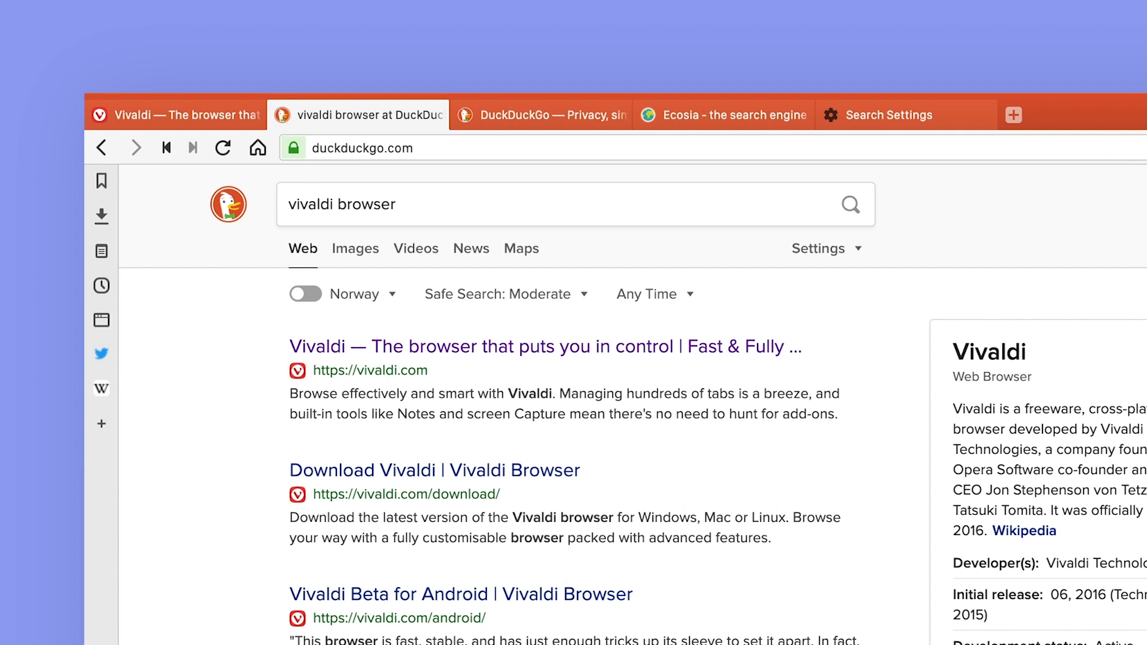
mouse_move(406, 147)
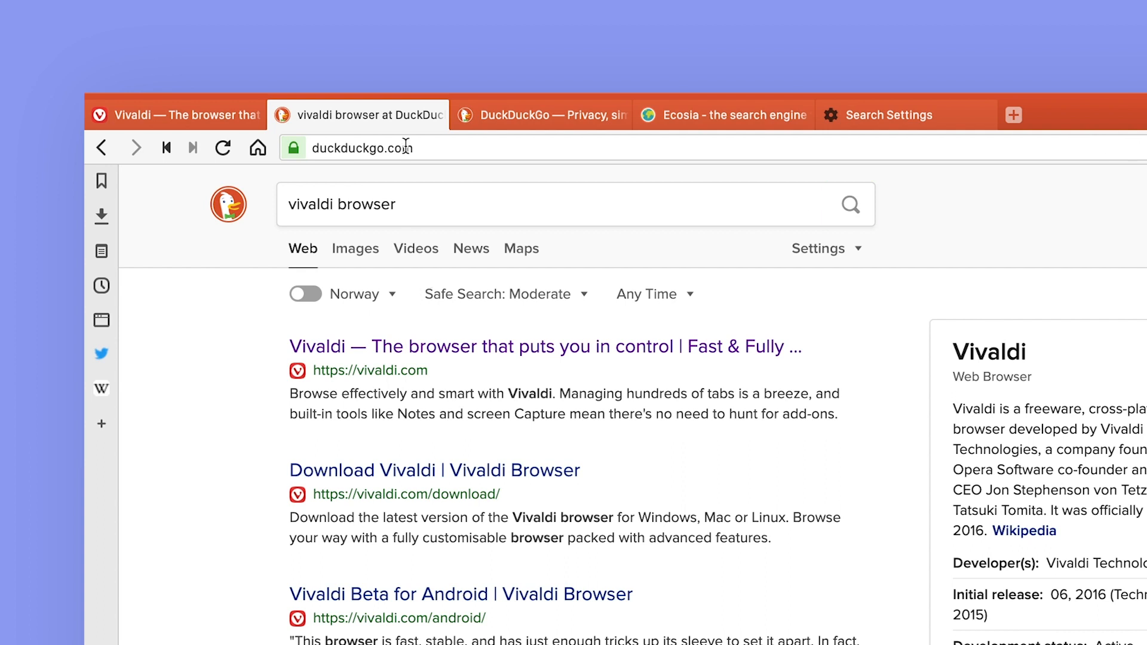
Search Ecosia for 'vivaldi browser' from the address bar using its nickname 'e'.
text(e)
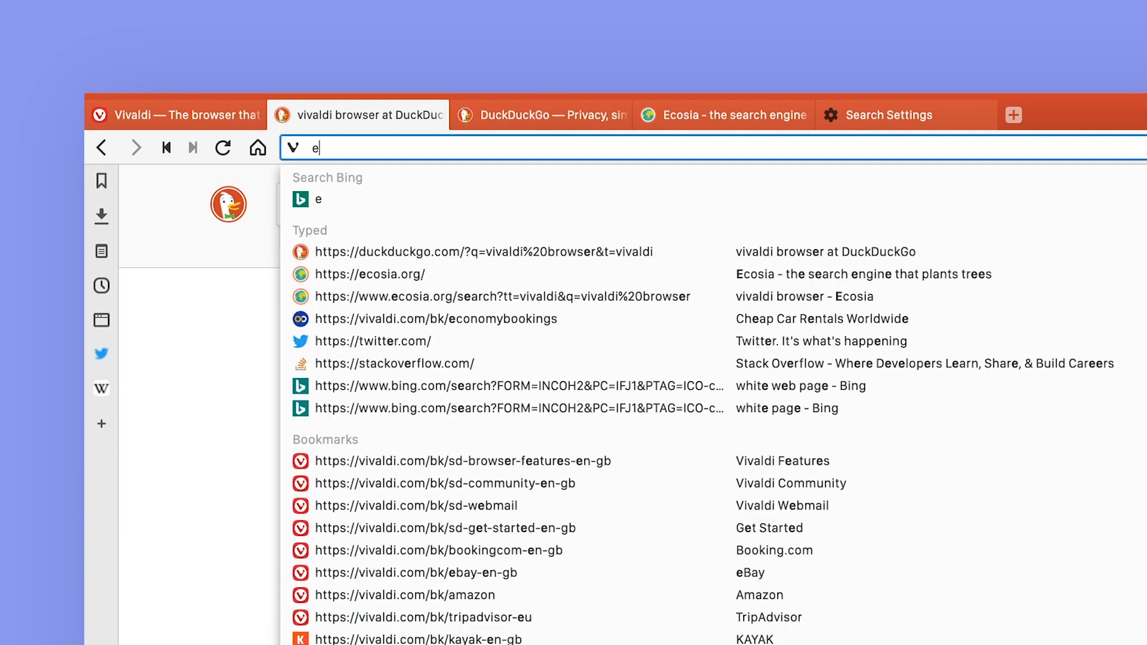
text(vivaldi b)
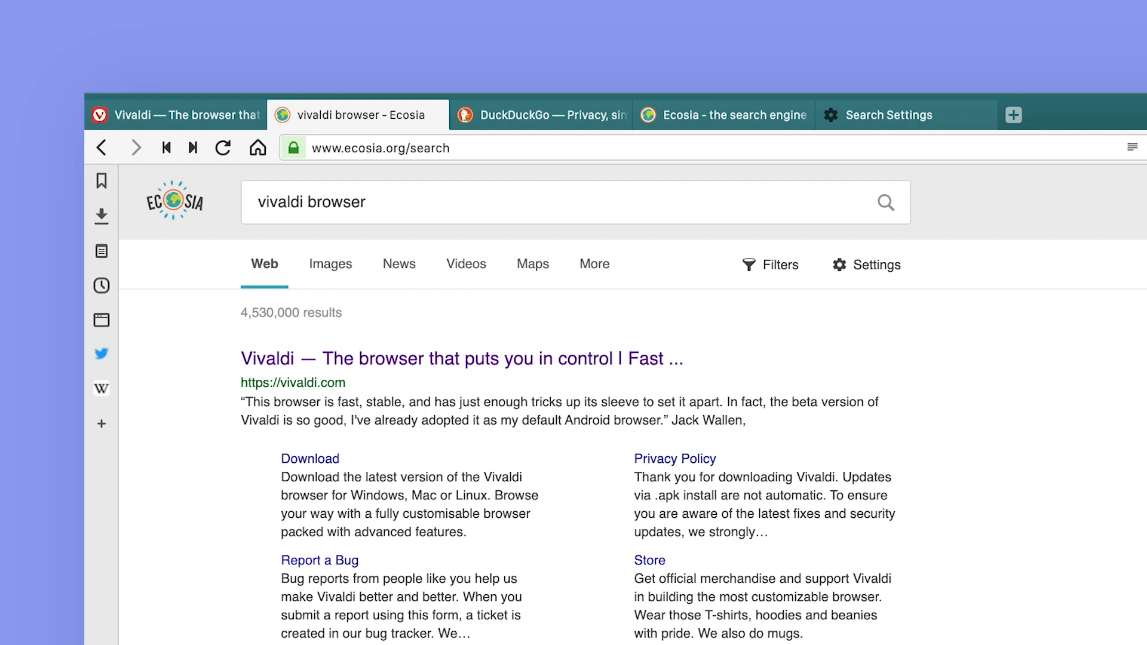
mouse_move(917, 115)
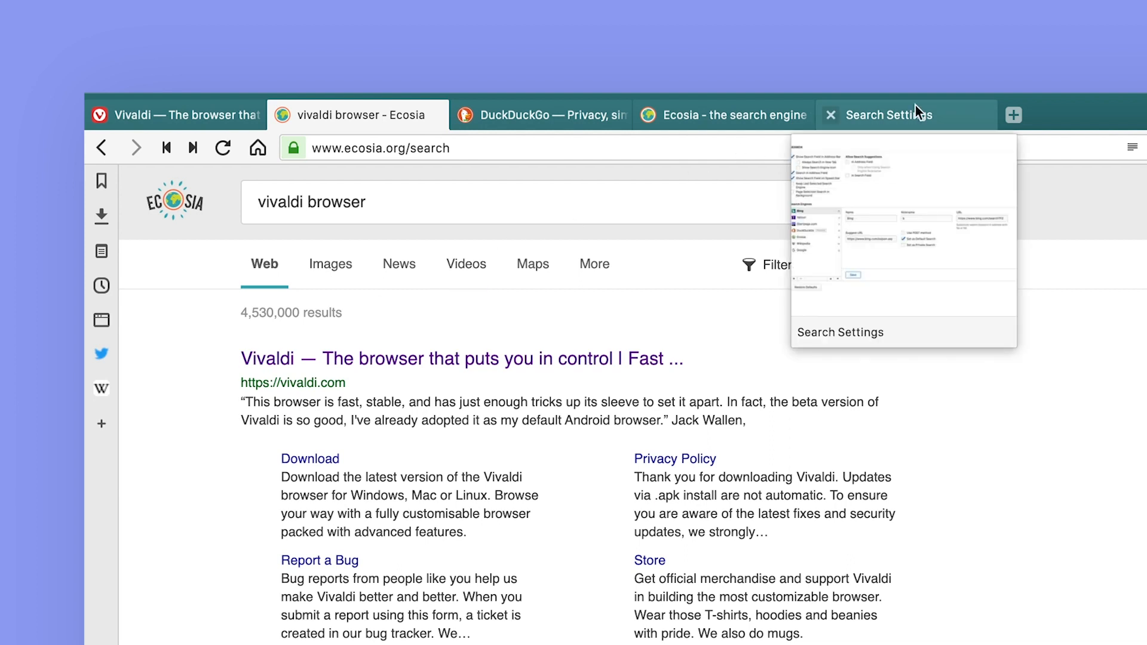
Back in search settings, change Bing's nickname from 'b' to 'bi' and save.
click(886, 115)
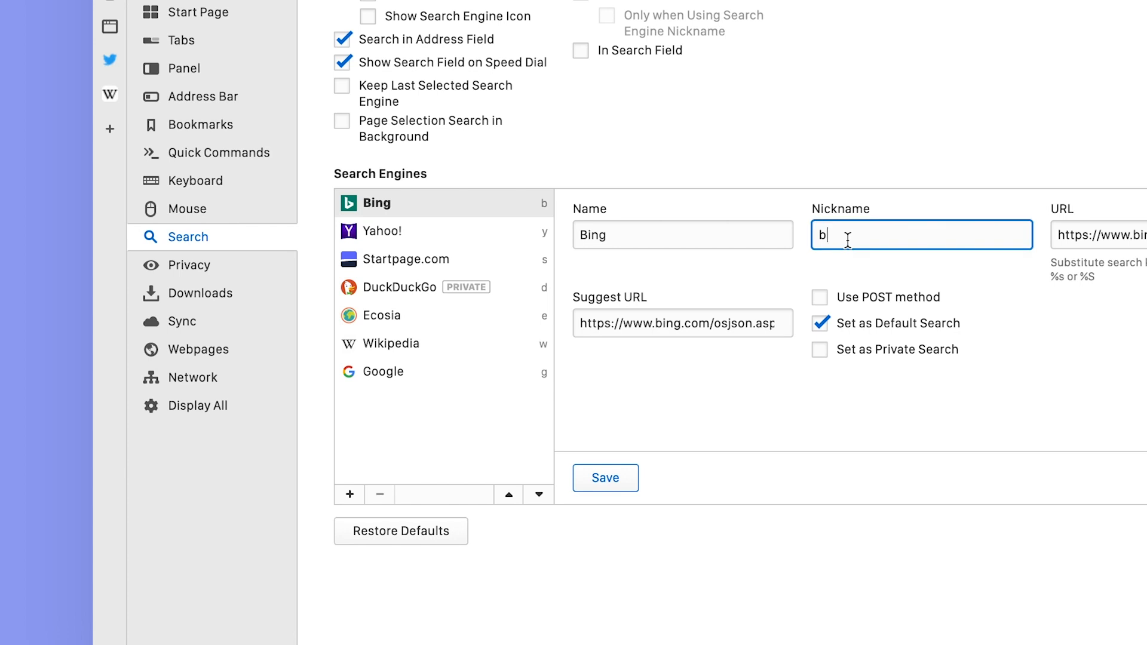
text(i)
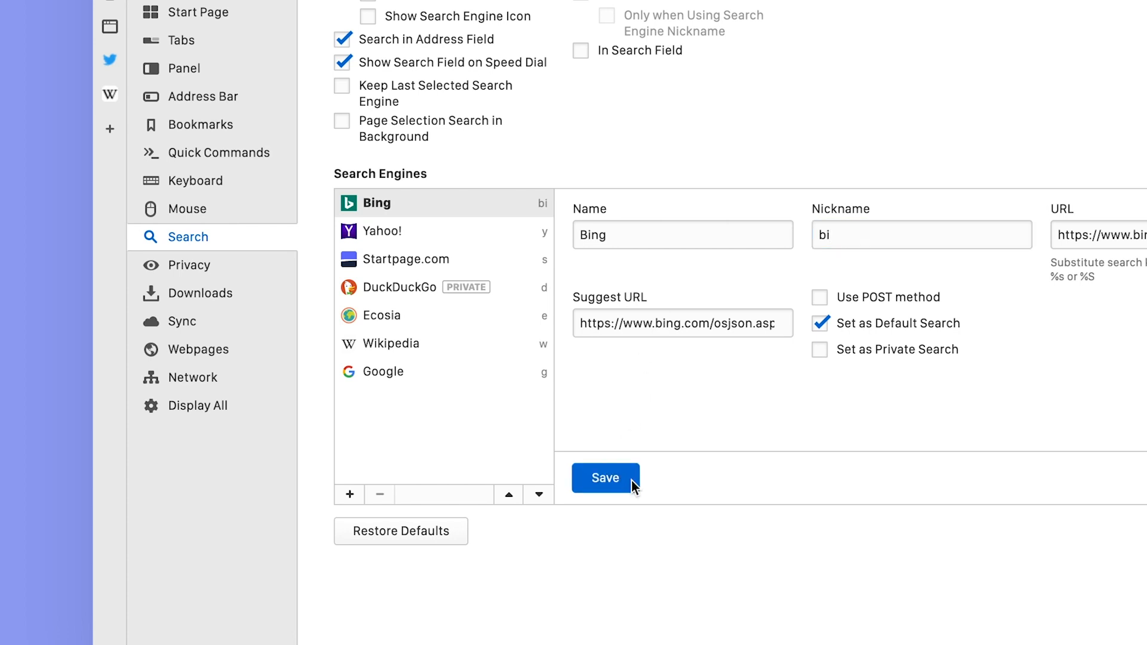